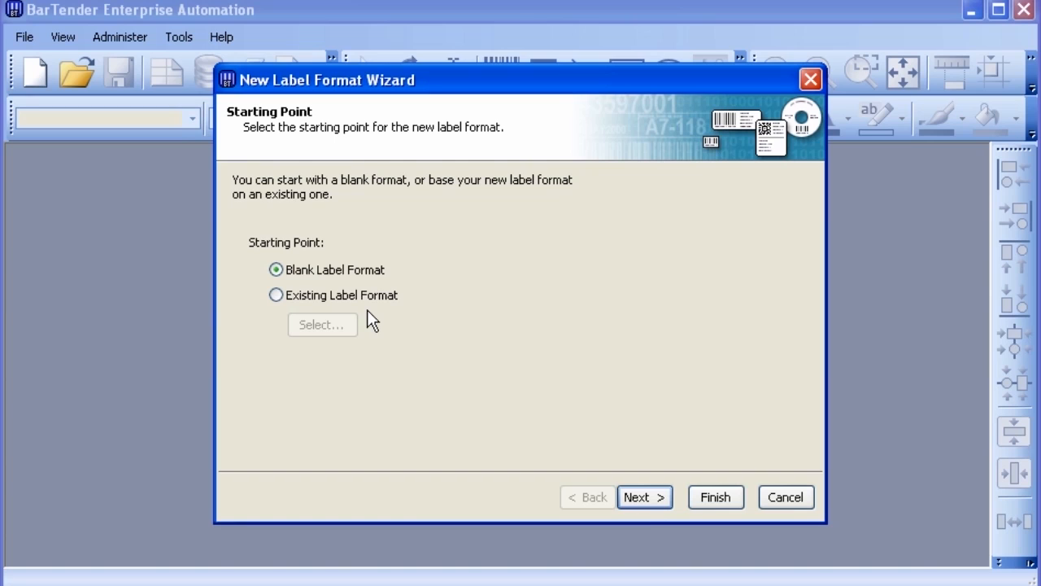
pyautogui.moveTo(381, 325)
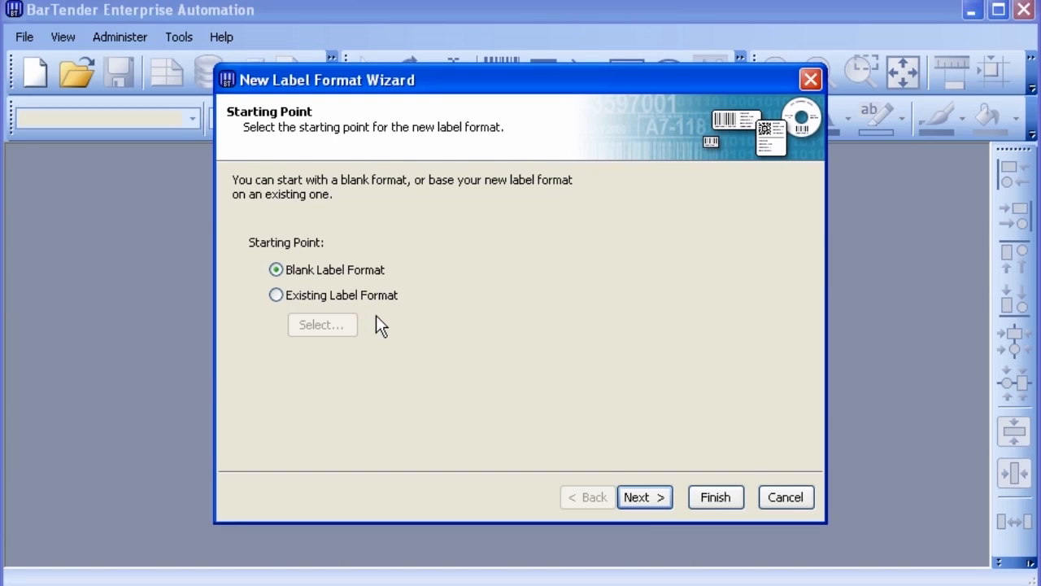
# Start from a blank label format and choose Thermal Printer as the target printer
pyautogui.click(644, 498)
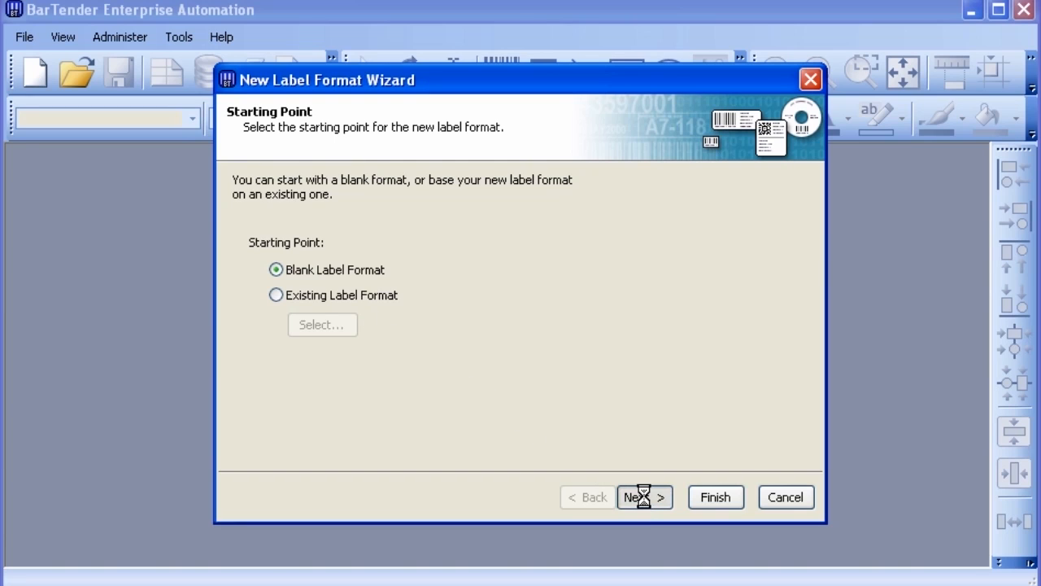
pyautogui.click(644, 498)
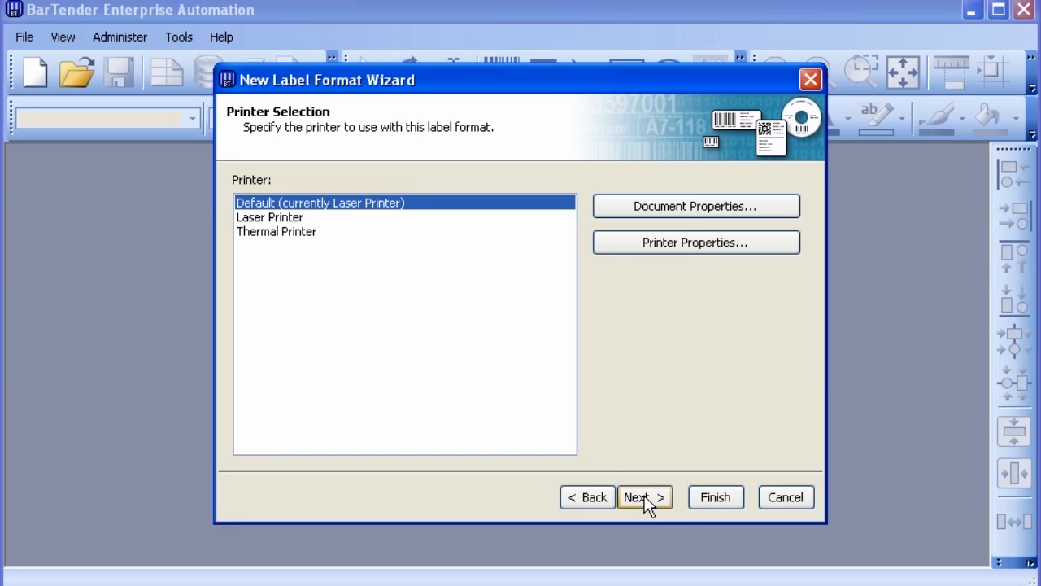
pyautogui.click(276, 231)
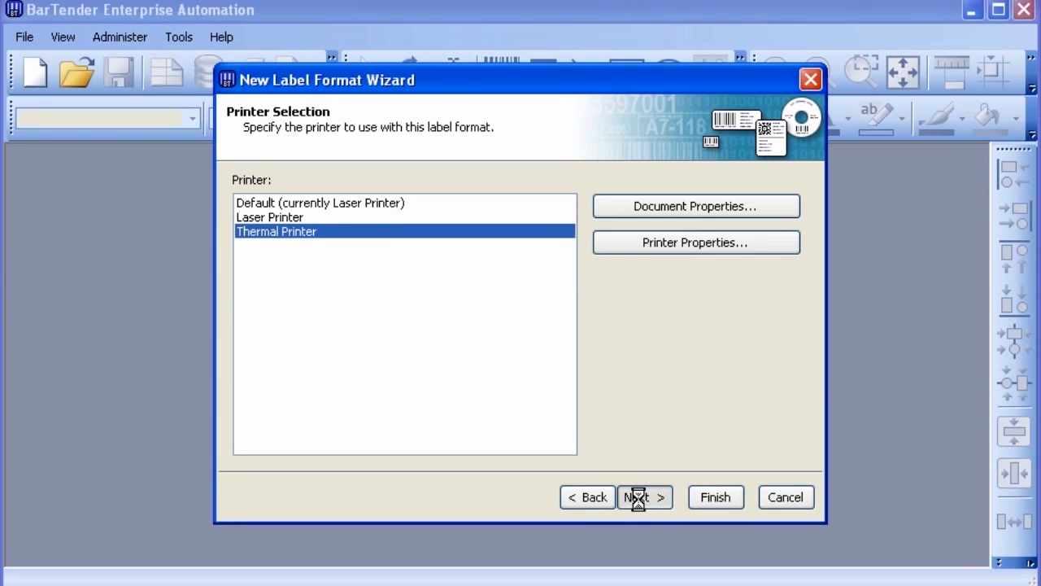
# Choose custom stock settings instead of predefined stock, then keep the label stock as single labels
pyautogui.click(644, 498)
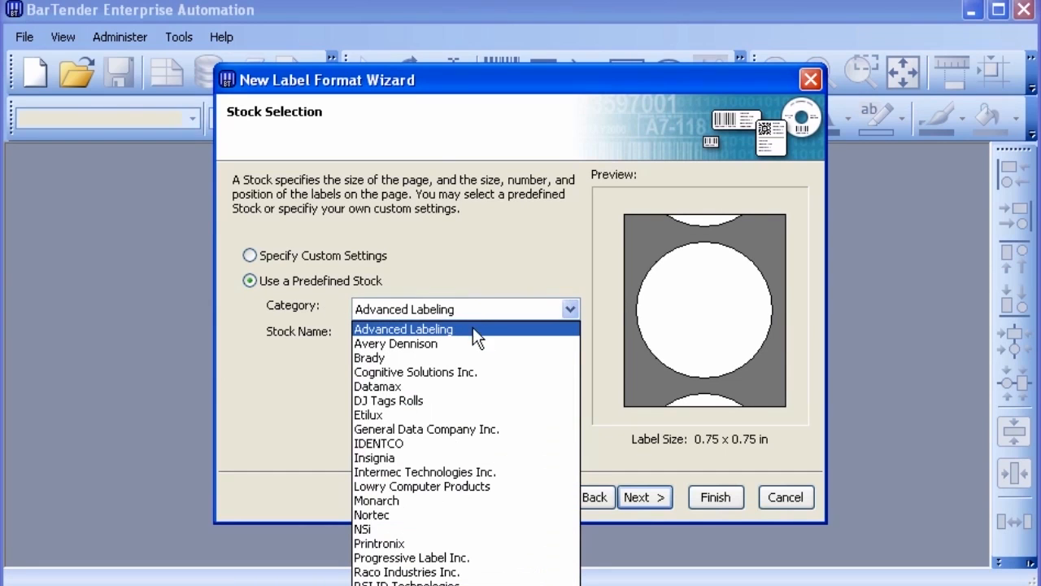
pyautogui.click(397, 342)
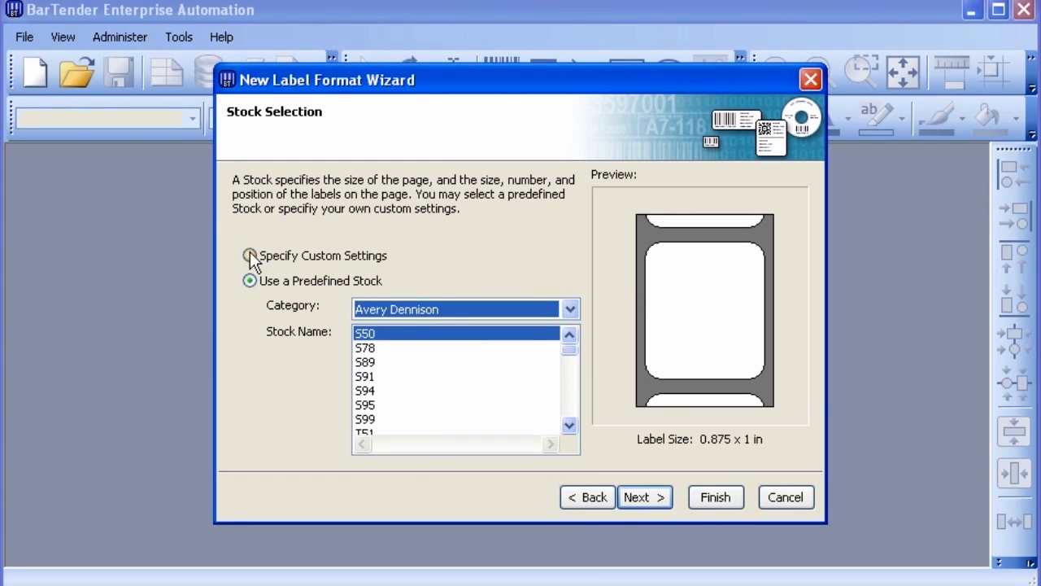
pyautogui.click(249, 256)
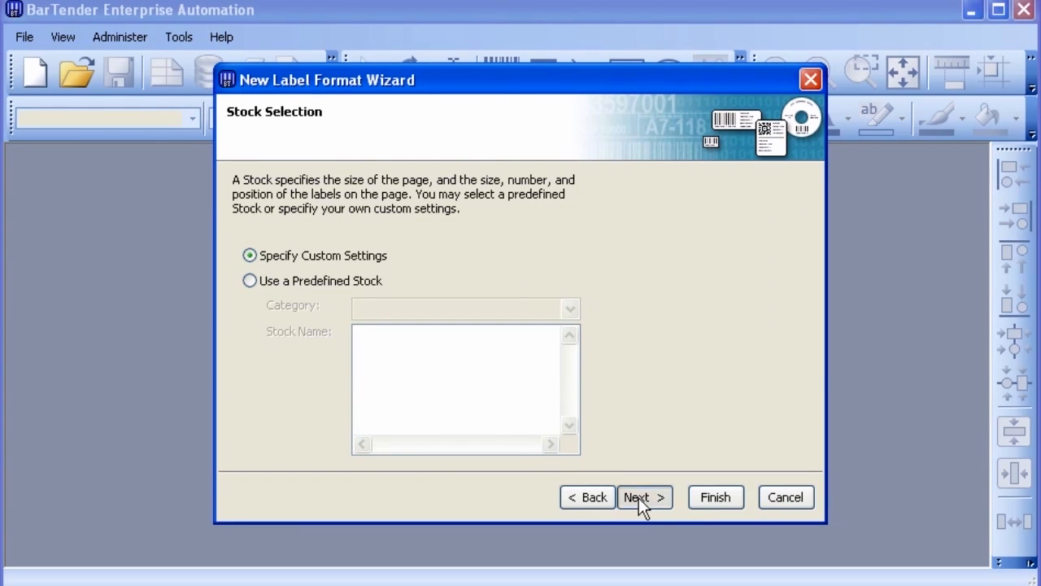
pyautogui.click(644, 496)
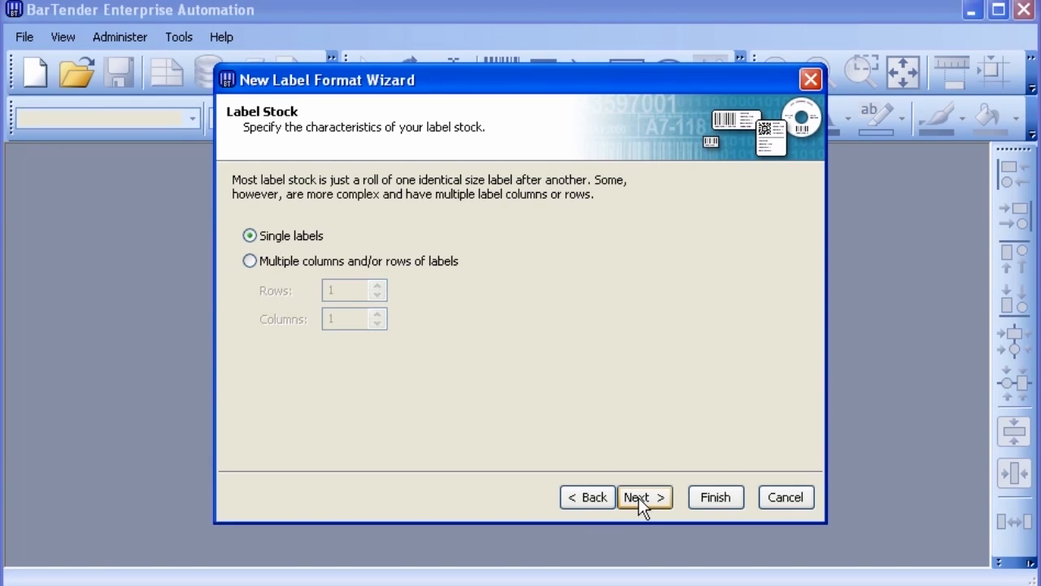
pyautogui.moveTo(381, 350)
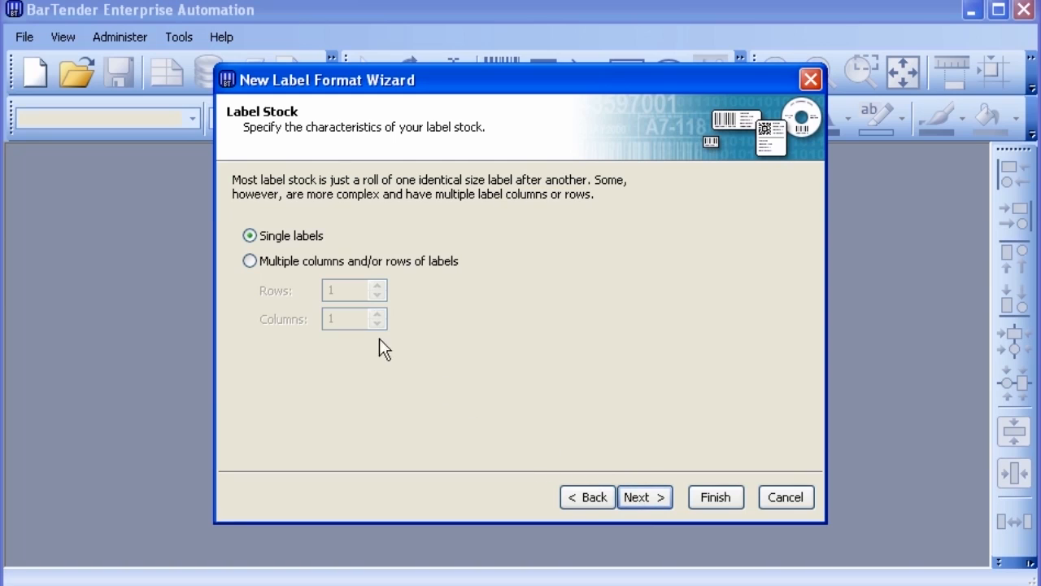
pyautogui.click(249, 260)
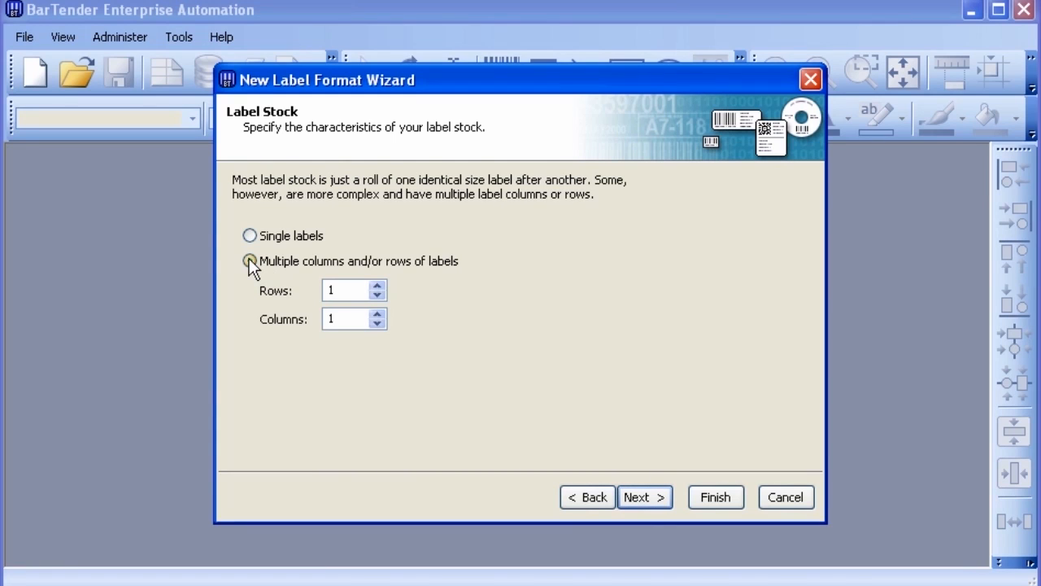
pyautogui.click(247, 235)
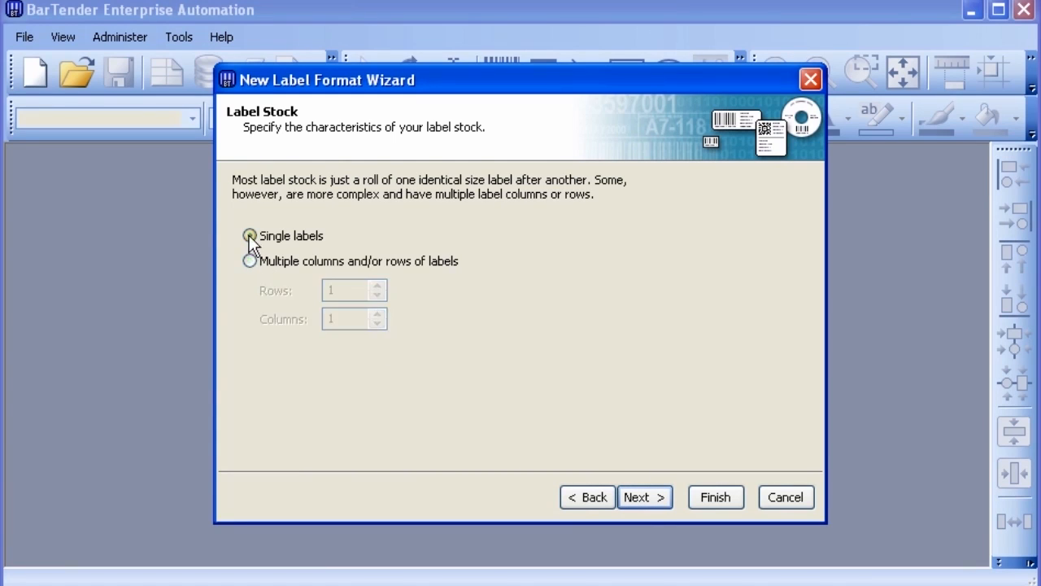
# Accept 0.050 in unused side edges and settle on a rounded-rectangle label shape after trying others
pyautogui.click(646, 498)
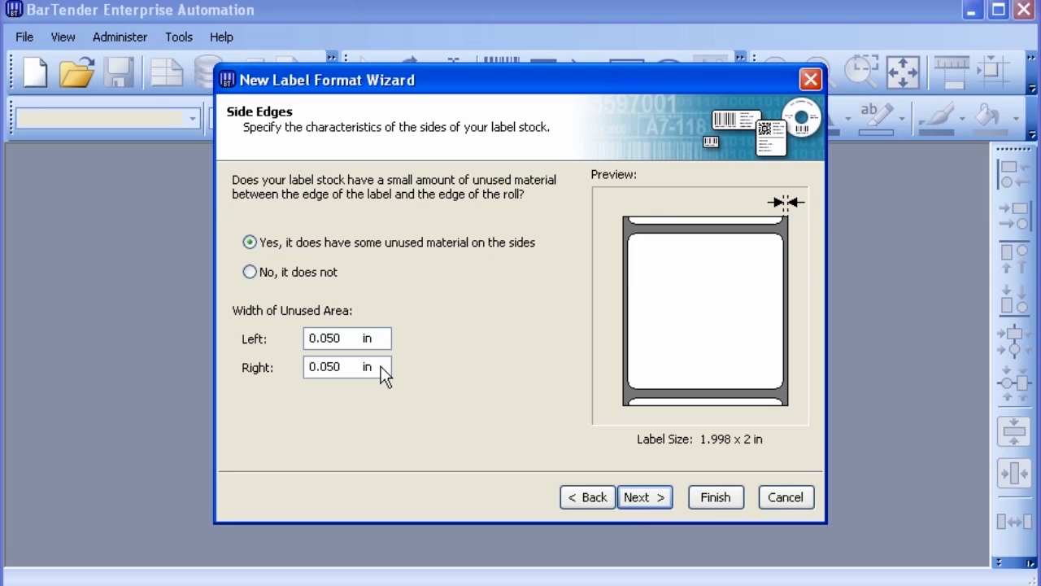
pyautogui.moveTo(458, 416)
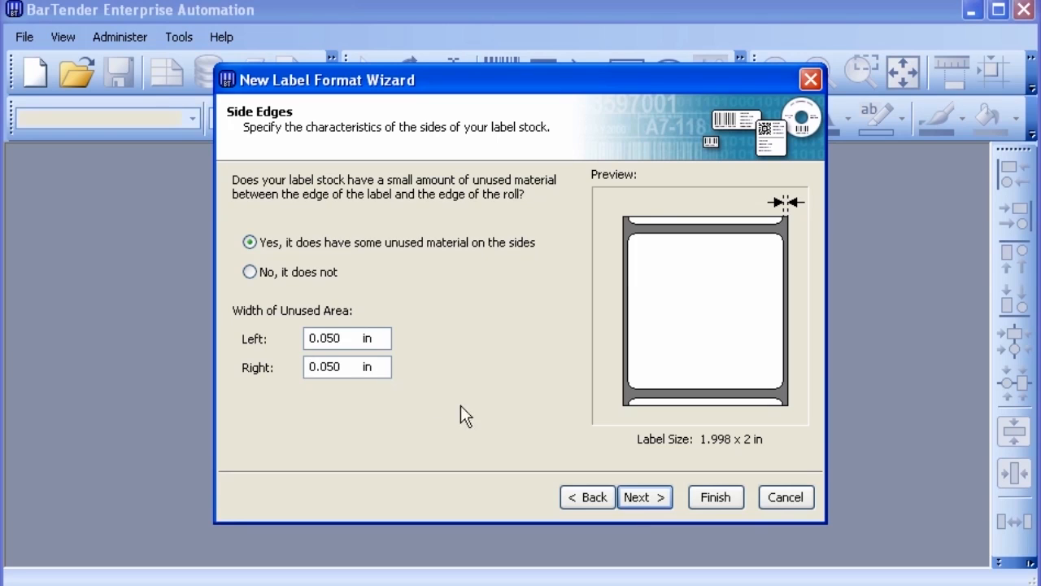
pyautogui.click(645, 498)
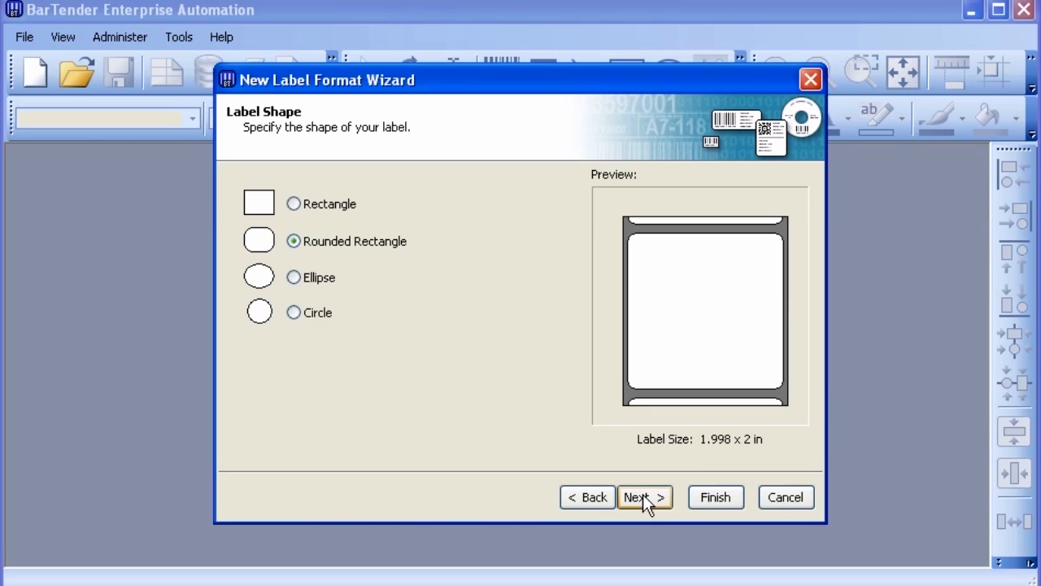
pyautogui.moveTo(351, 322)
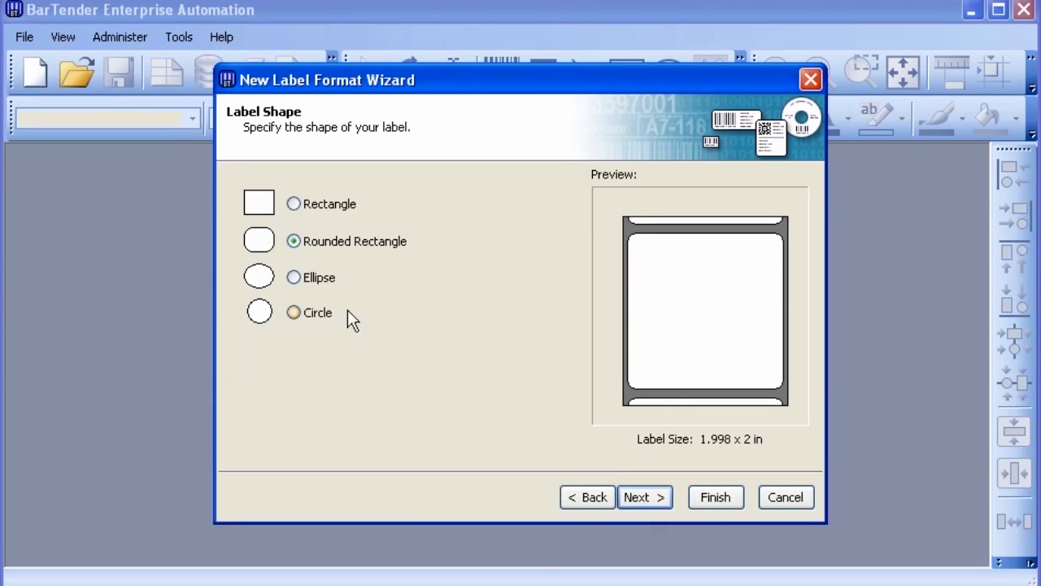
pyautogui.click(293, 277)
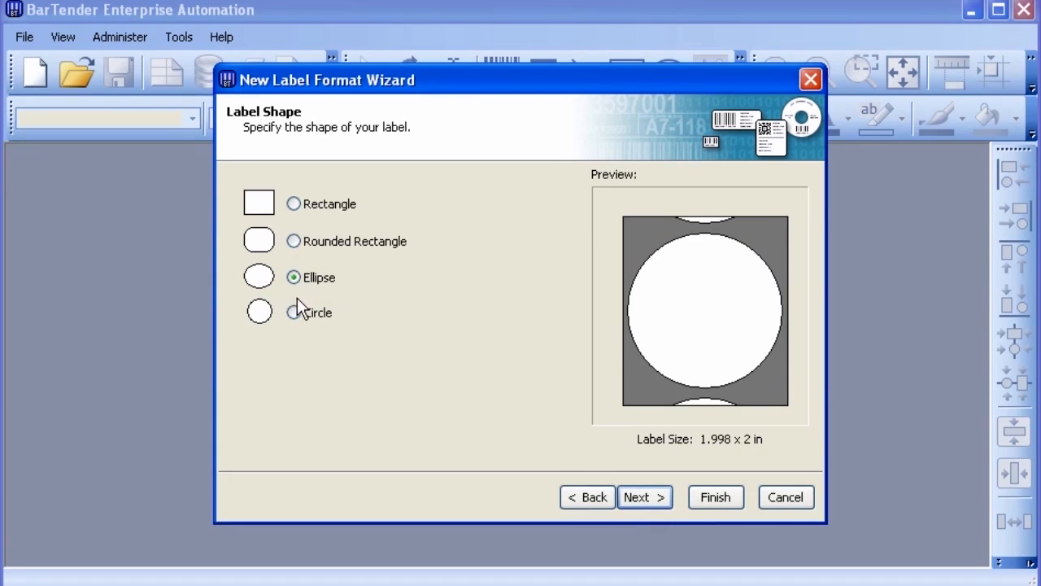
pyautogui.click(293, 313)
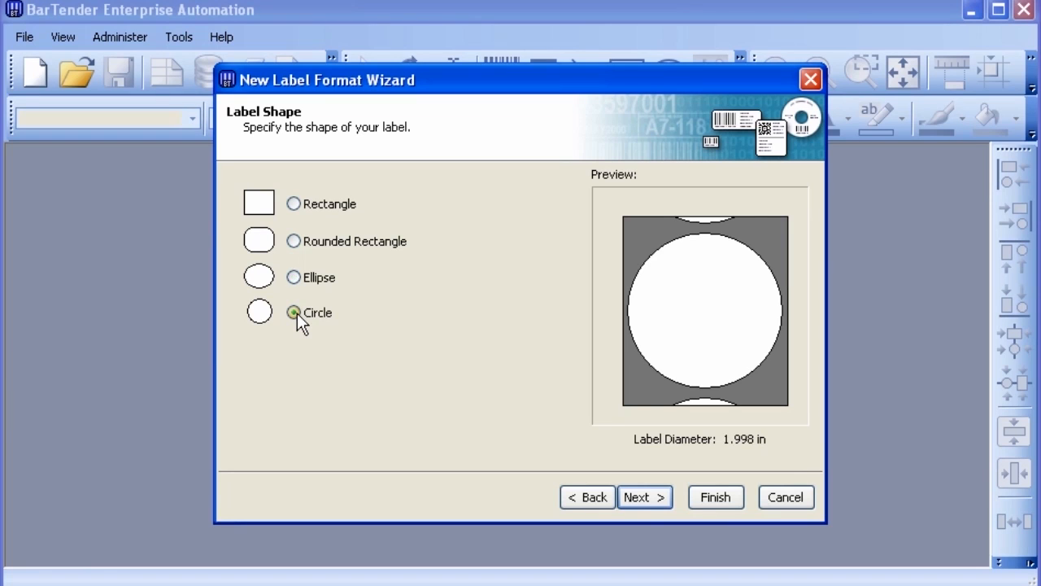
pyautogui.moveTo(293, 205)
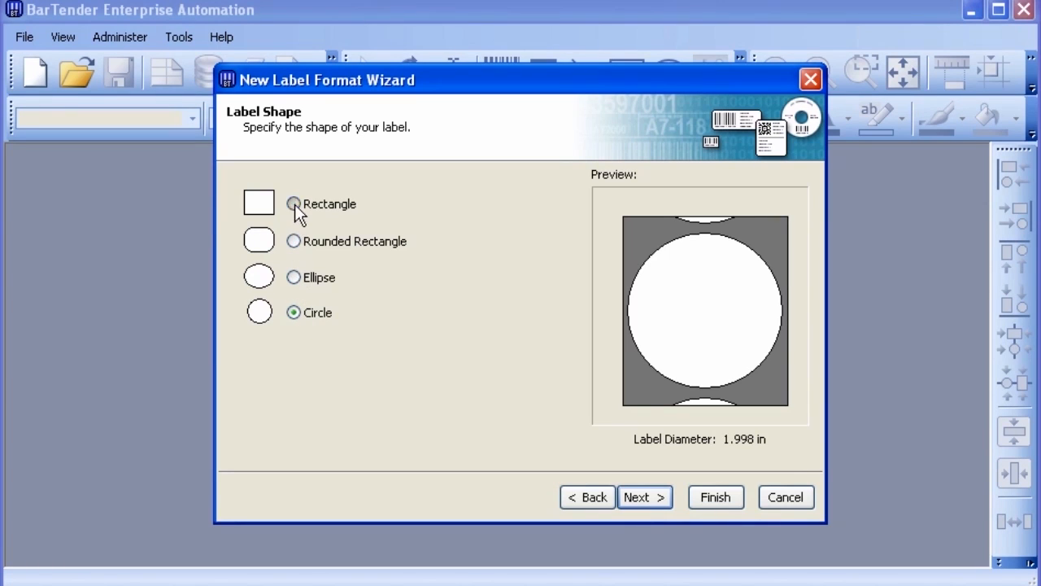
pyautogui.click(293, 203)
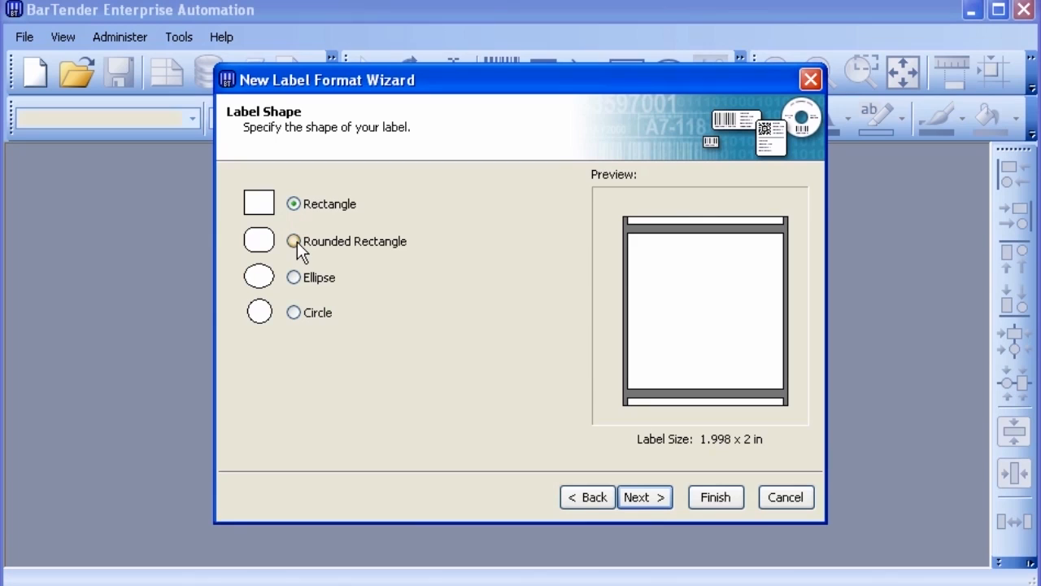
pyautogui.click(292, 241)
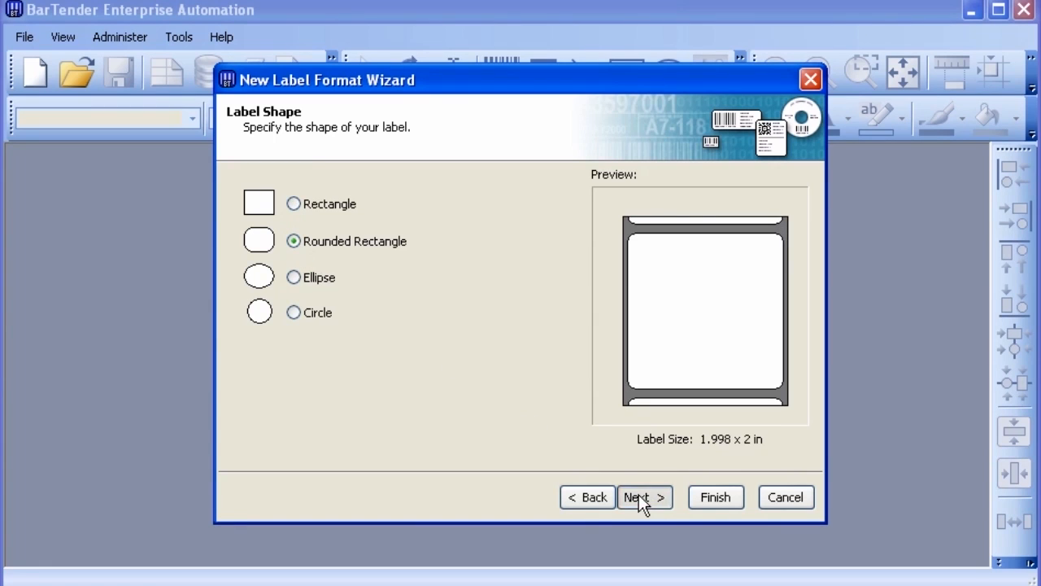
# Set the label height to 3 in with landscape orientation and reach the wizard summary
pyautogui.click(644, 498)
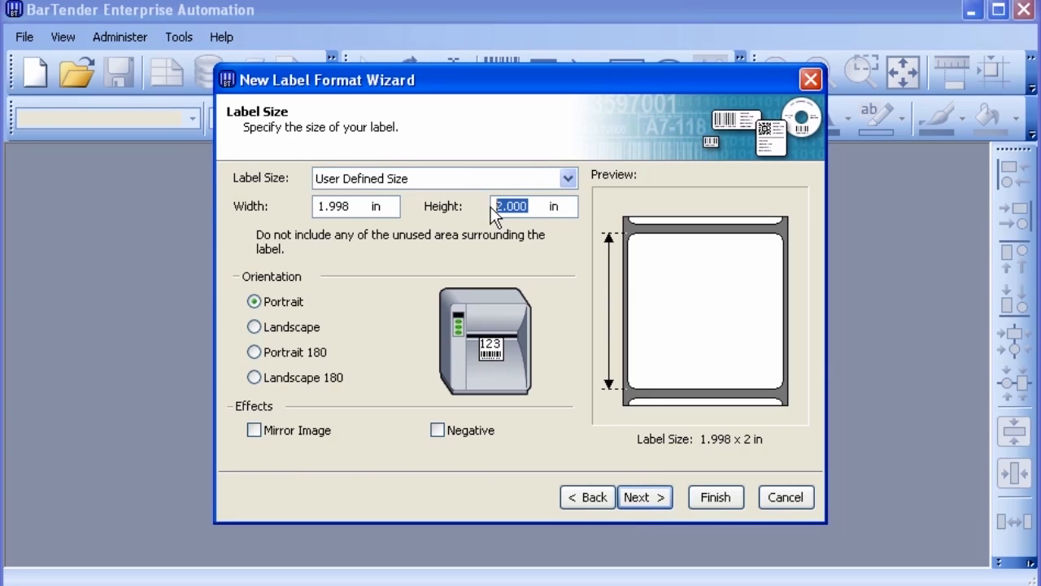
pyautogui.write('3')
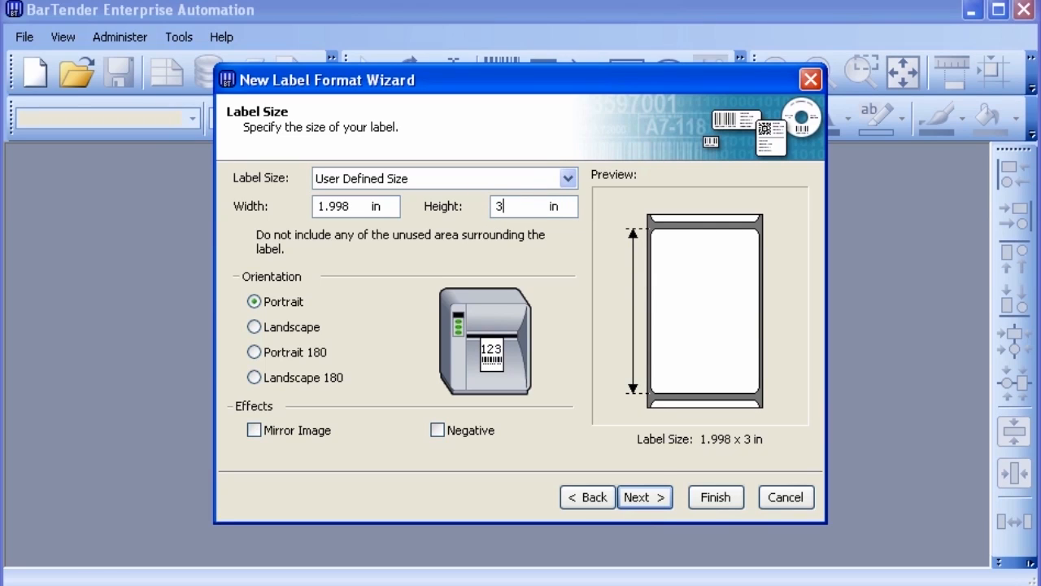
pyautogui.moveTo(446, 247)
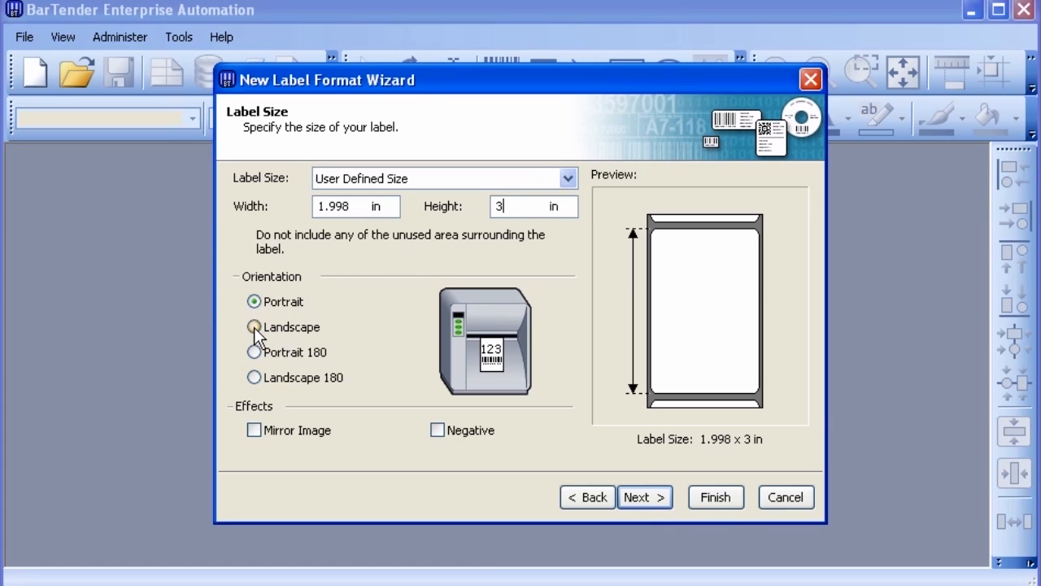
pyautogui.click(254, 327)
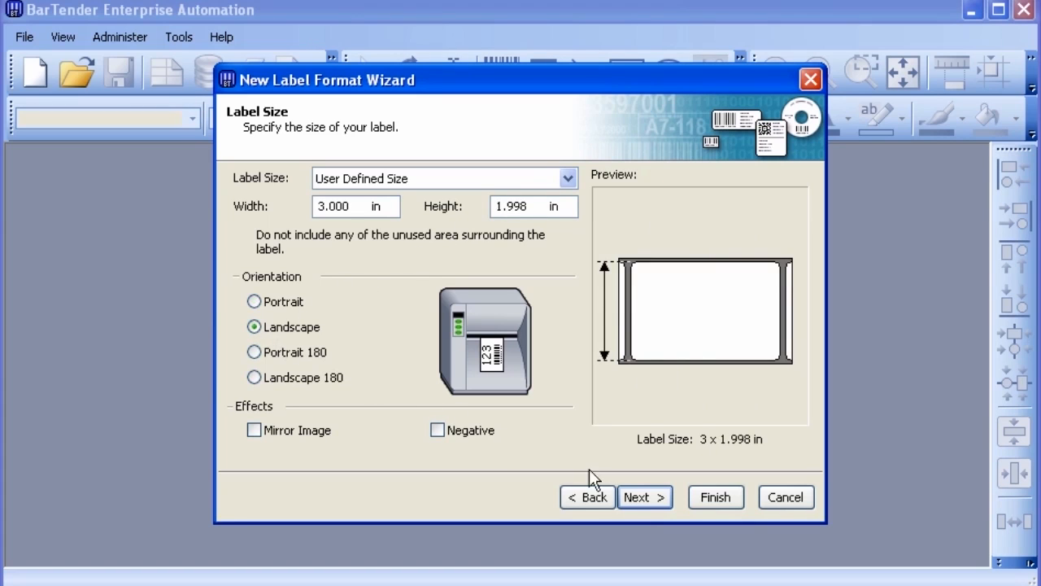
pyautogui.click(645, 498)
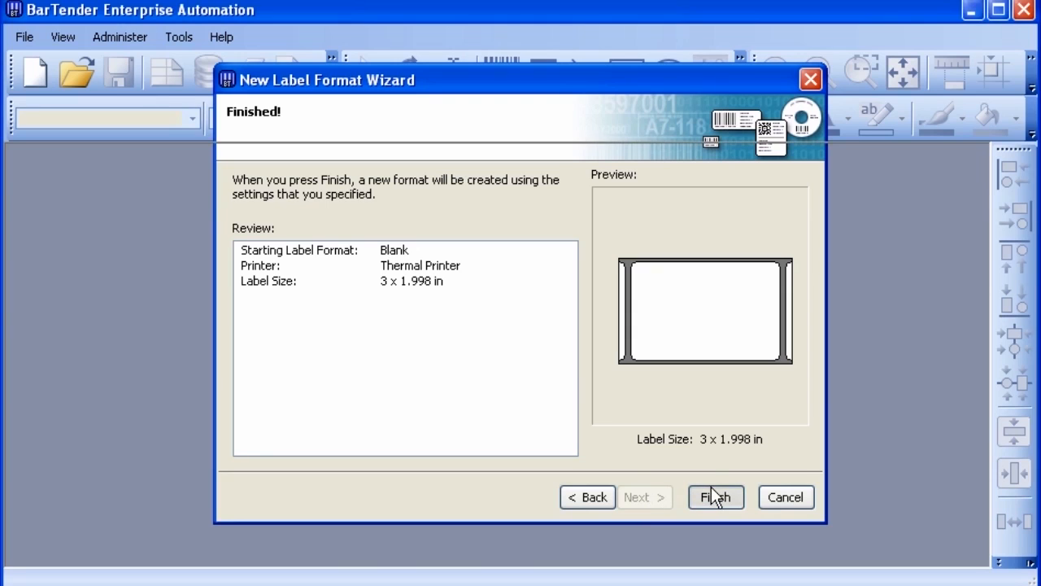
# Finish the wizard, creating the blank 3 × 1.998 in format Format1.btw
pyautogui.click(716, 496)
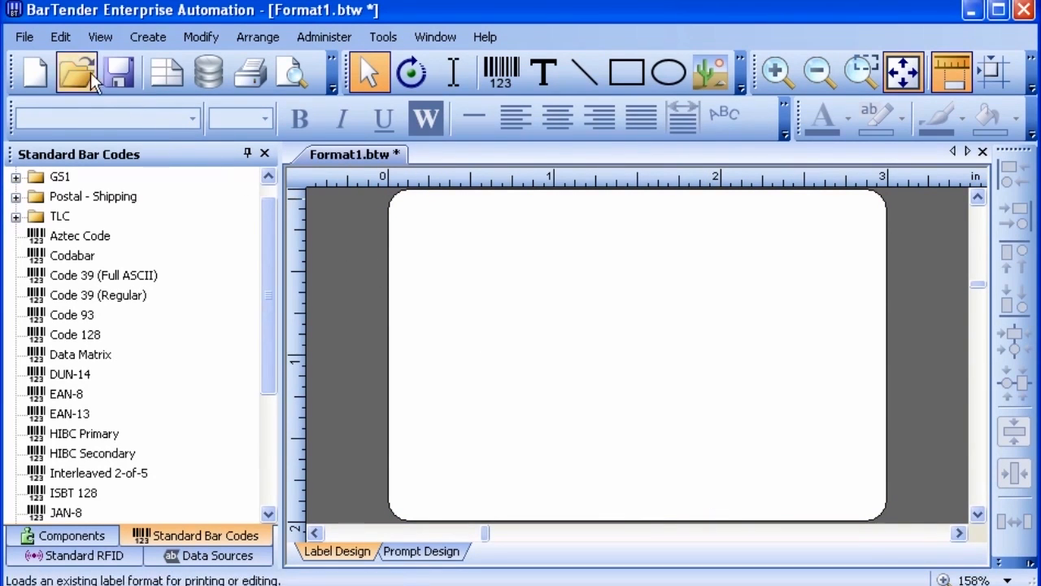
pyautogui.click(26, 39)
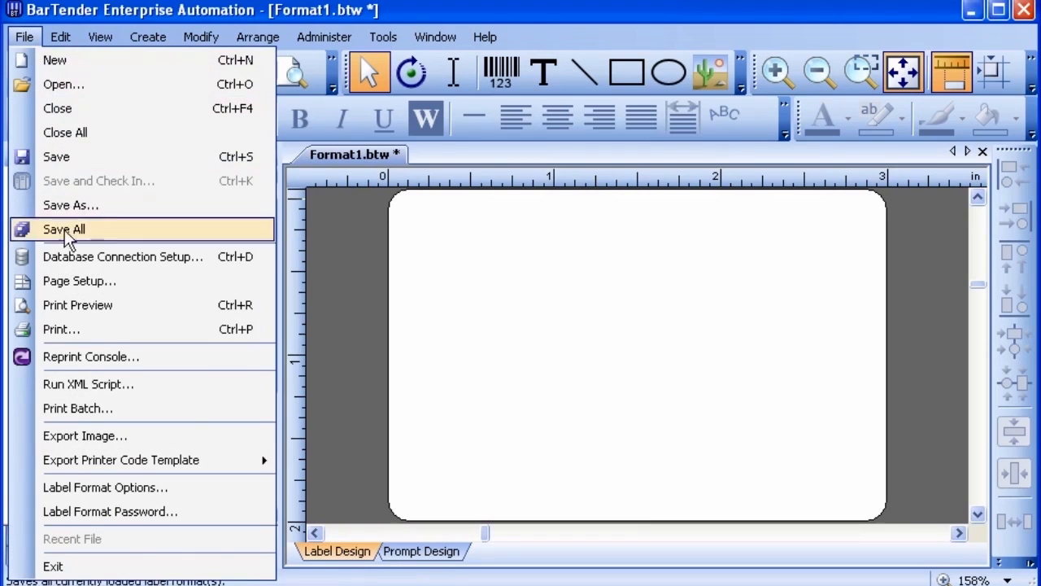
# In Page Setup switch the label to portrait orientation and review the one-row, one-column layout
pyautogui.click(78, 279)
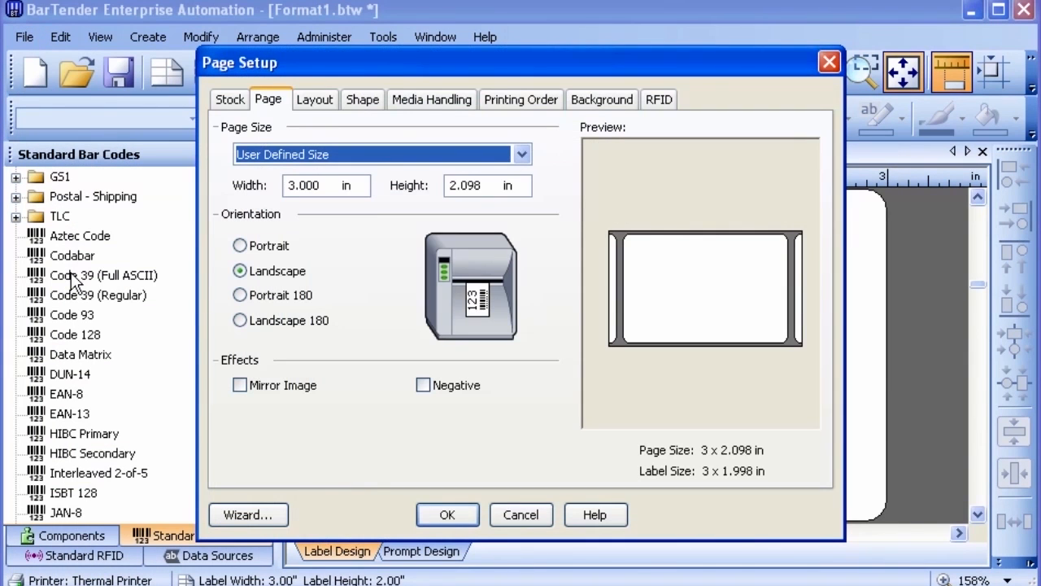
pyautogui.moveTo(81, 280)
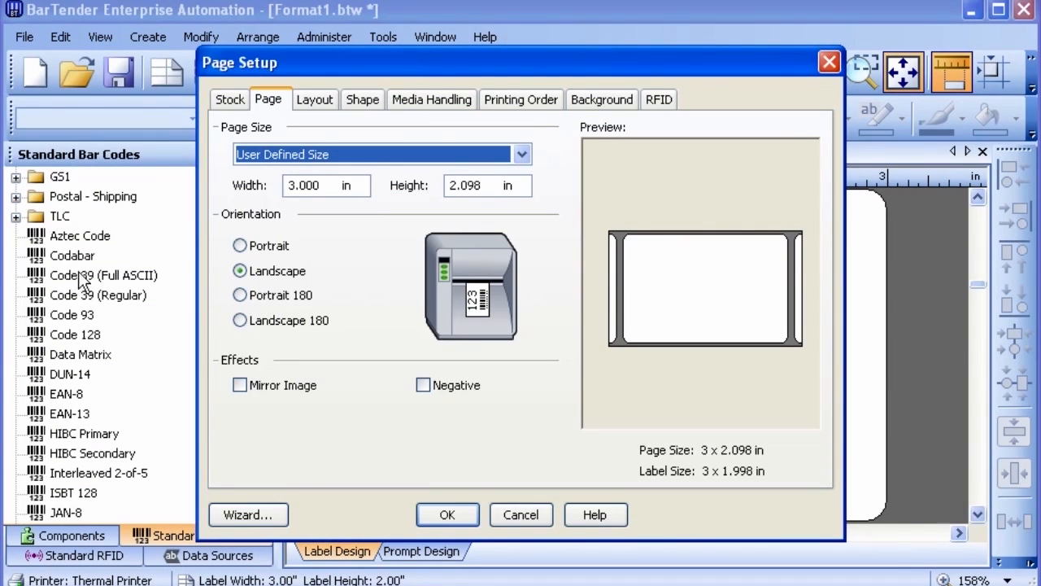
pyautogui.click(241, 245)
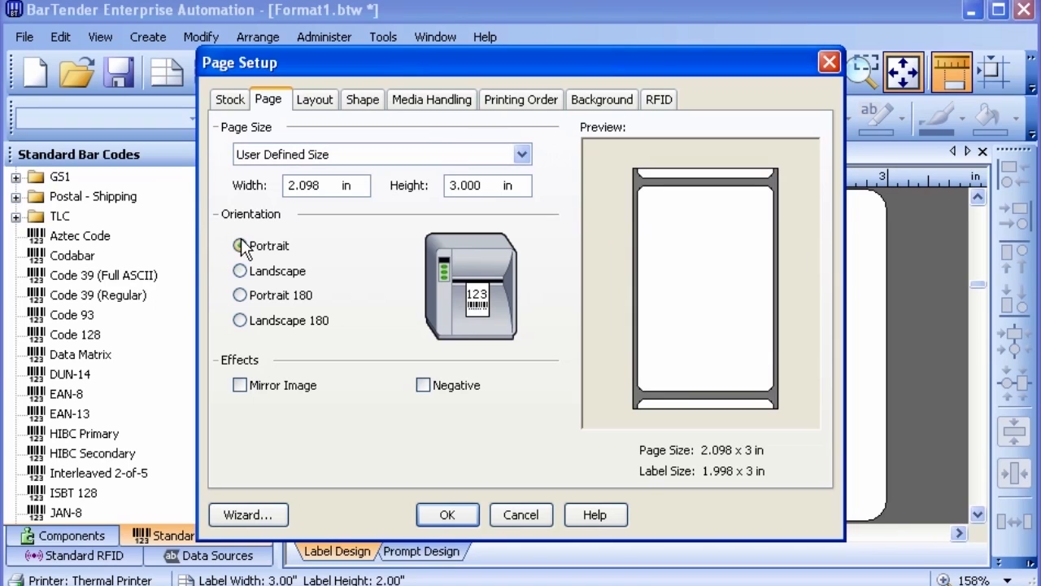
pyautogui.click(239, 246)
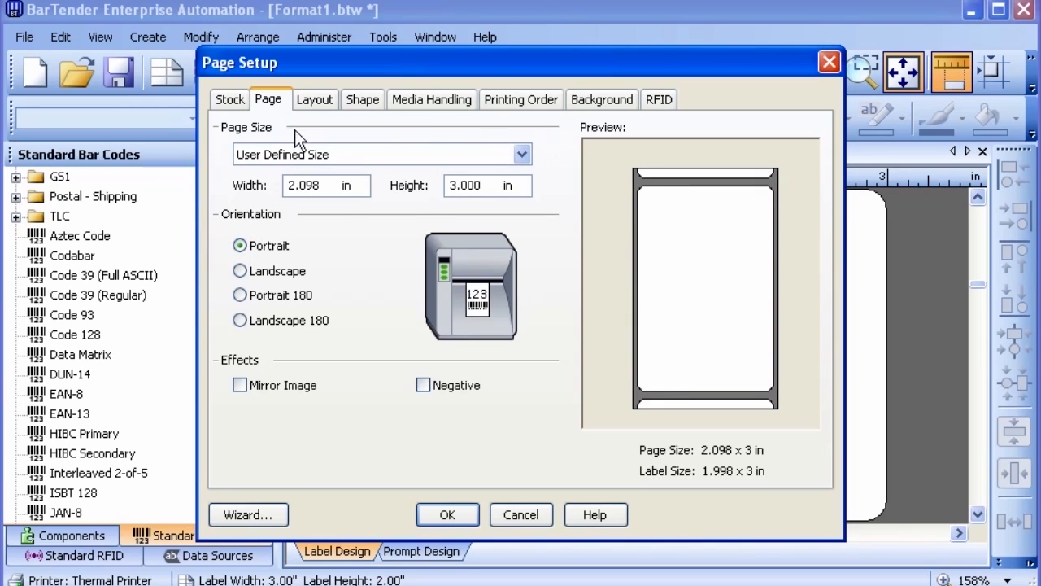
pyautogui.click(314, 99)
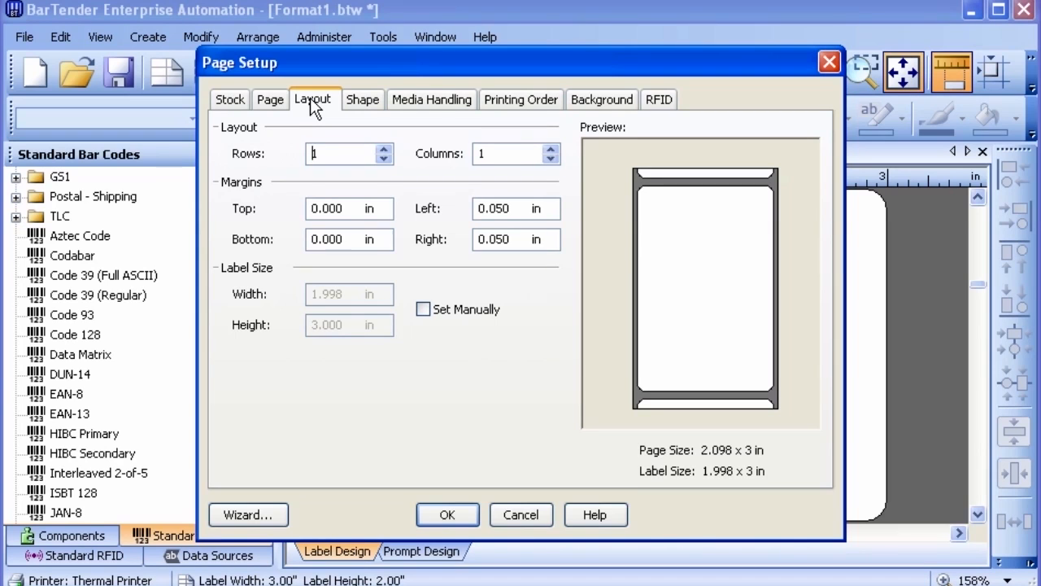
pyautogui.moveTo(364, 108)
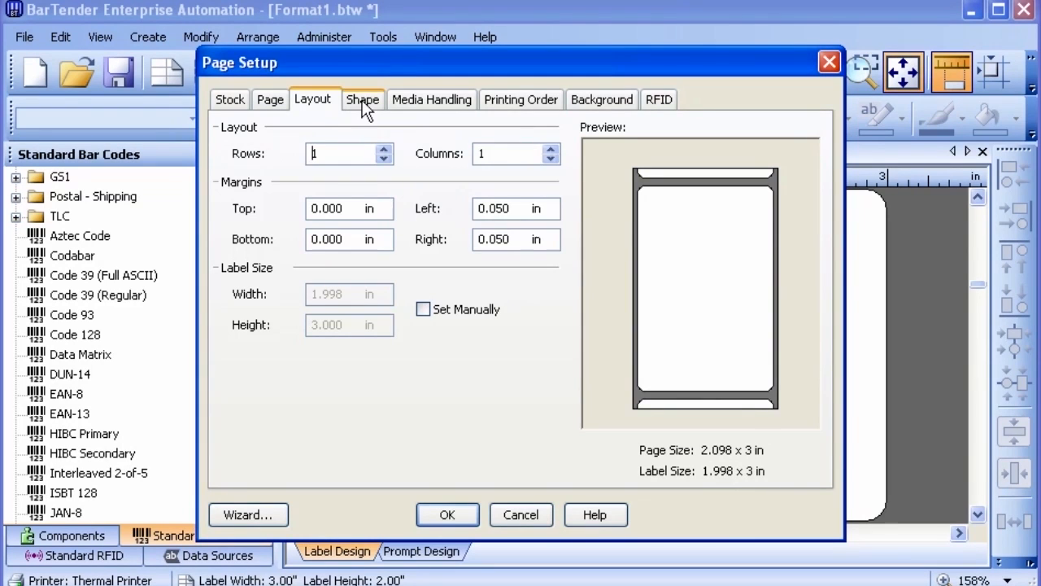
# Review the Shape and remaining Page Setup tabs and apply, making the label 2 × 3 in portrait
pyautogui.click(361, 99)
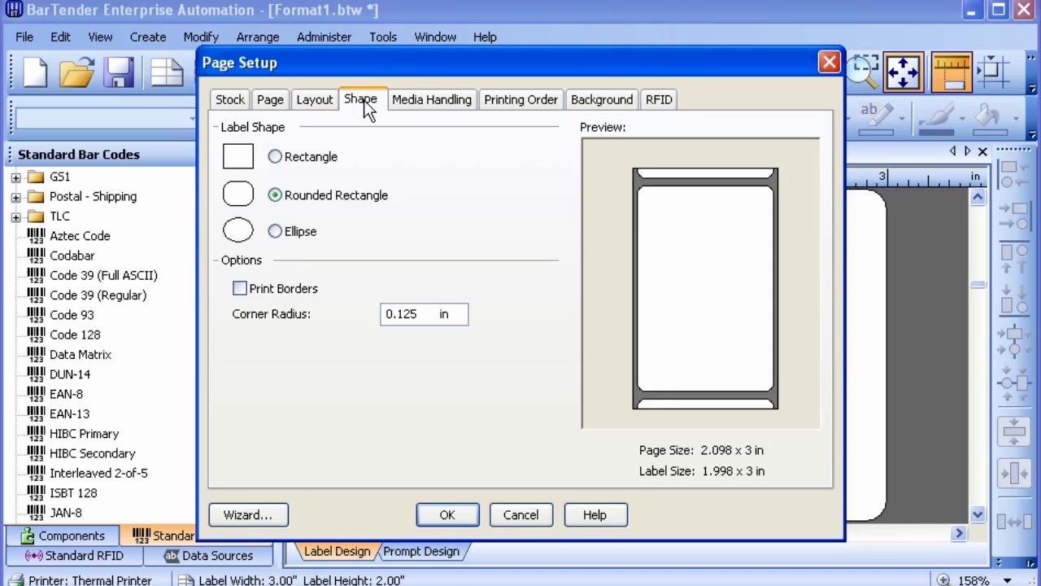
pyautogui.moveTo(440, 112)
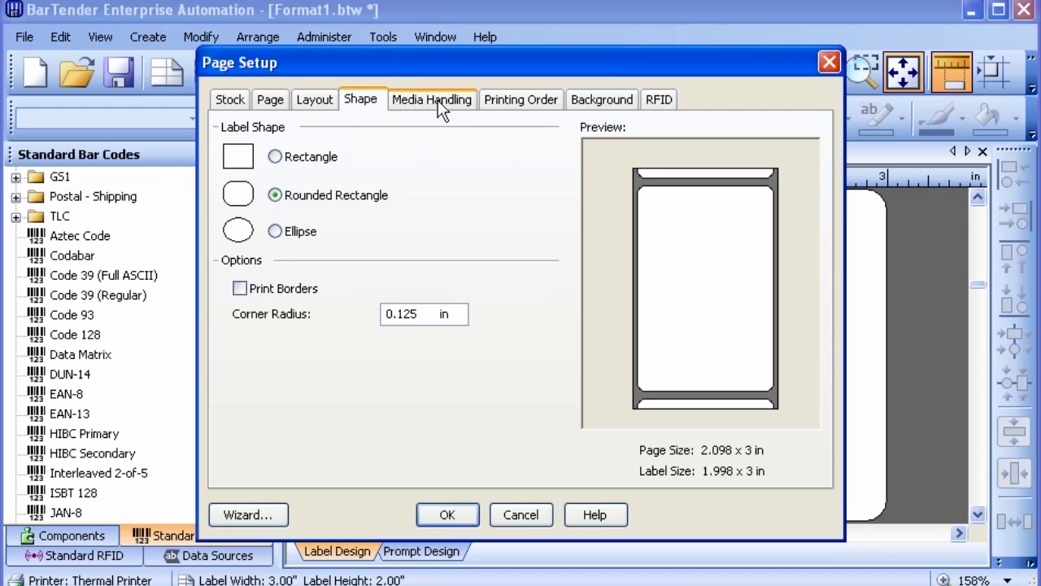
pyautogui.click(602, 99)
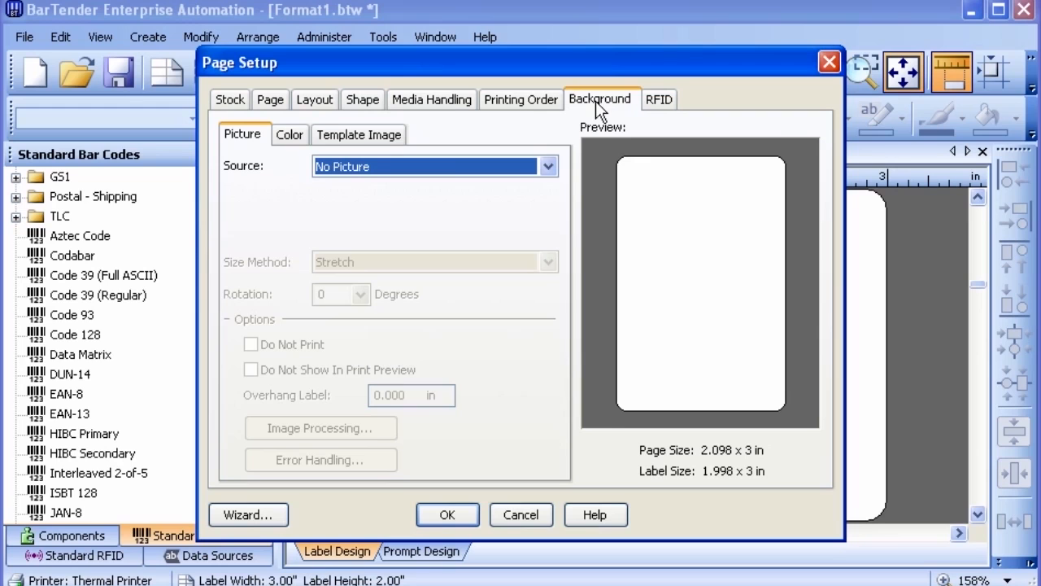
pyautogui.moveTo(503, 378)
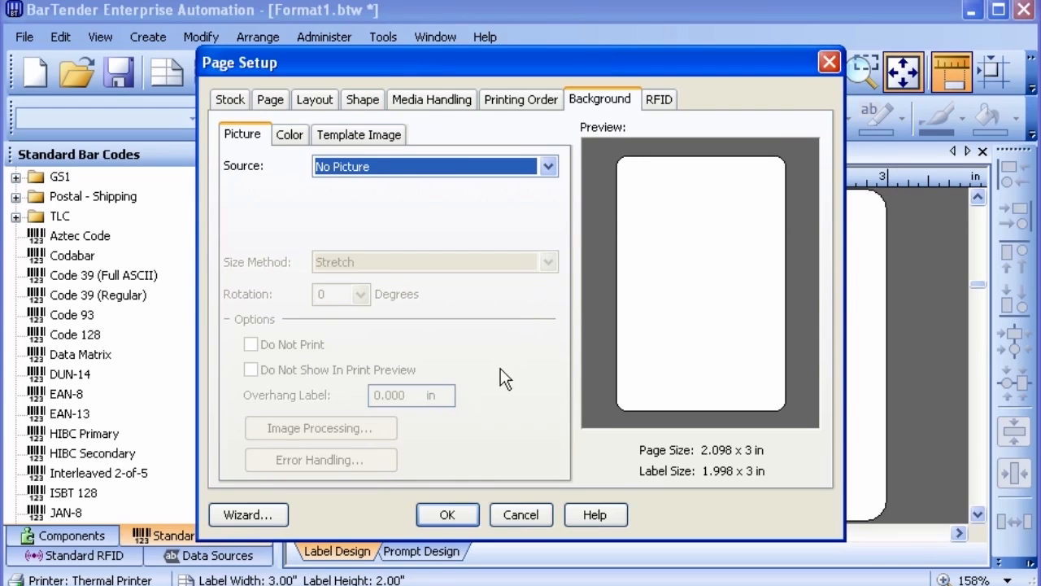
pyautogui.click(445, 514)
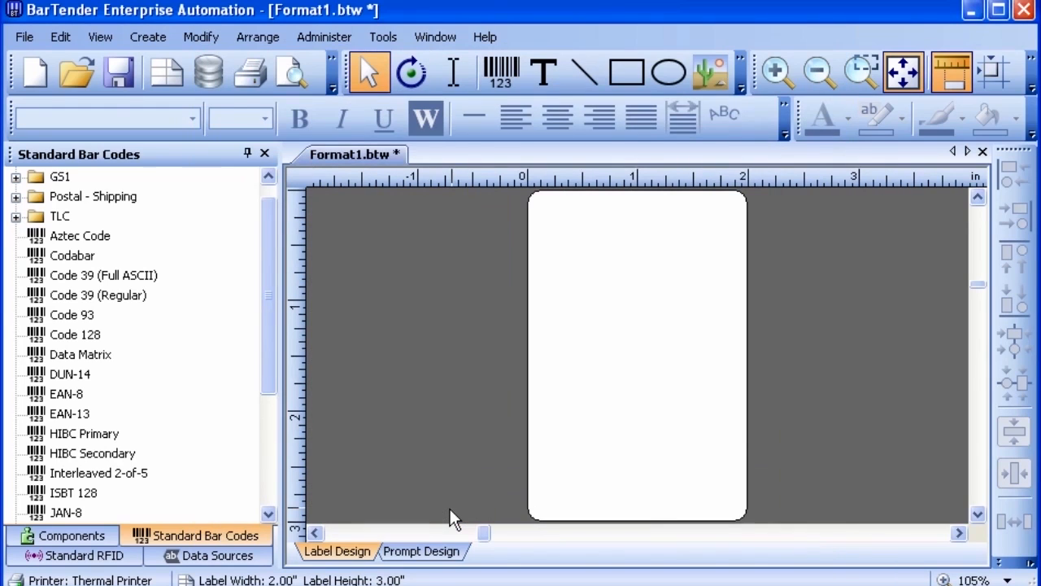